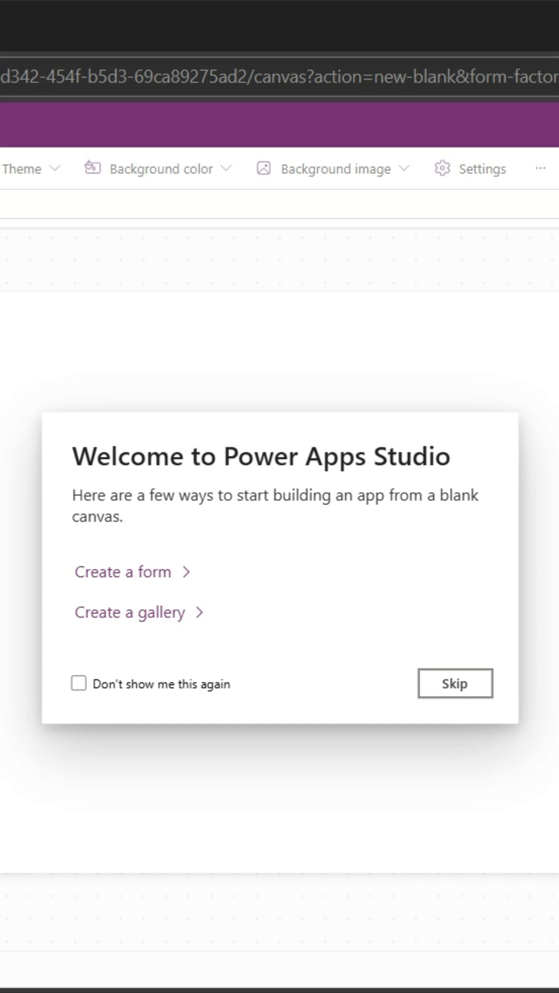
pyautogui.moveTo(336, 693)
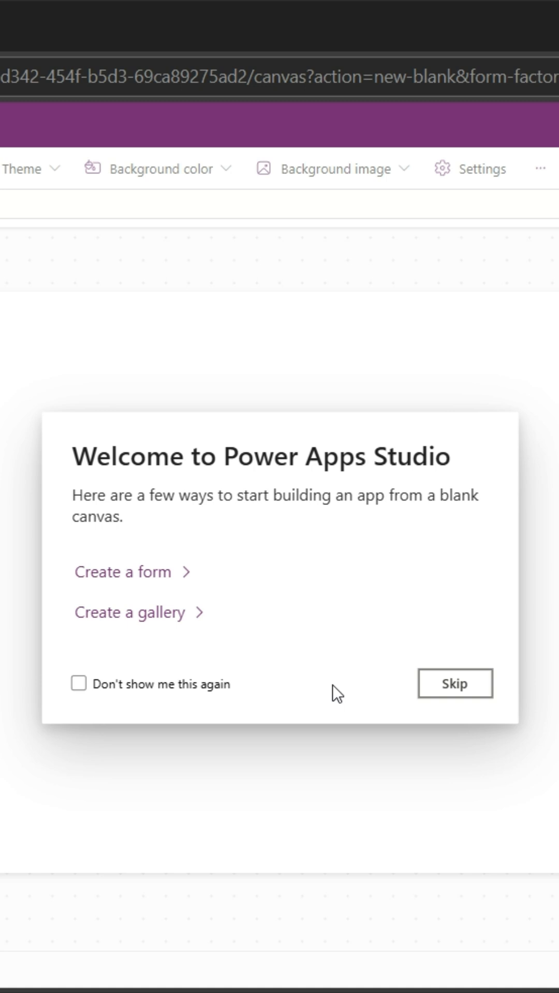
pyautogui.moveTo(169, 630)
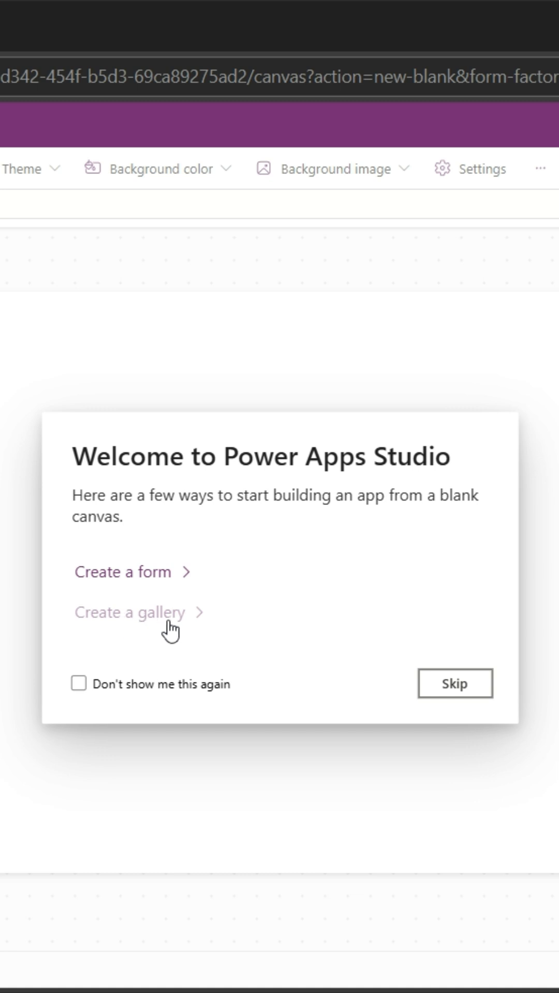
# - Skip the Welcome dialog so the blank Screen1 canvas is showing
pyautogui.click(456, 684)
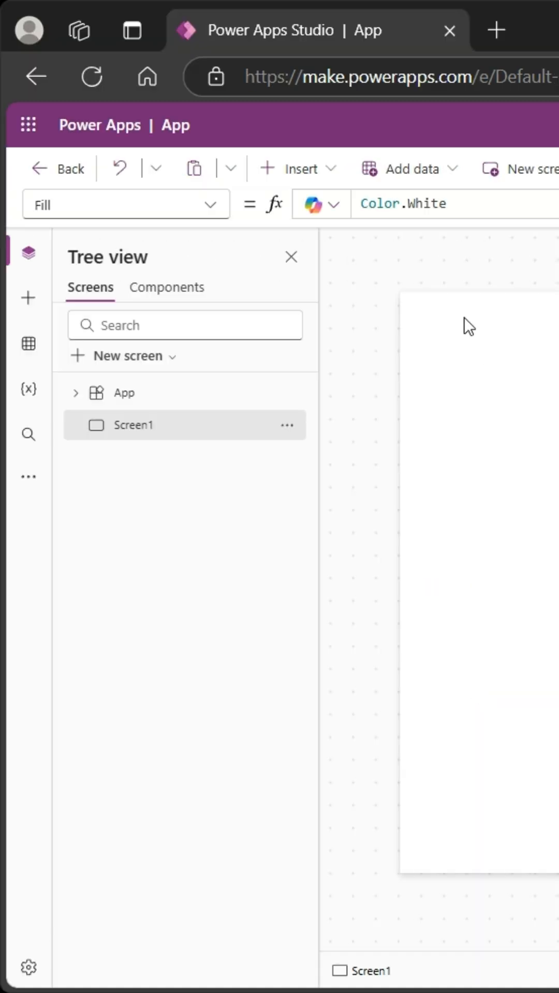
pyautogui.moveTo(28, 297)
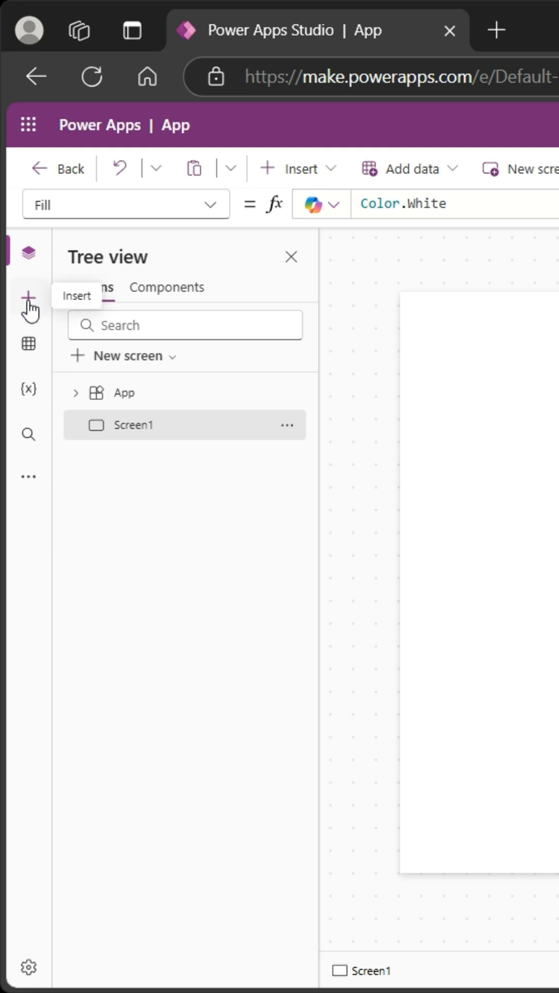
pyautogui.moveTo(57, 292)
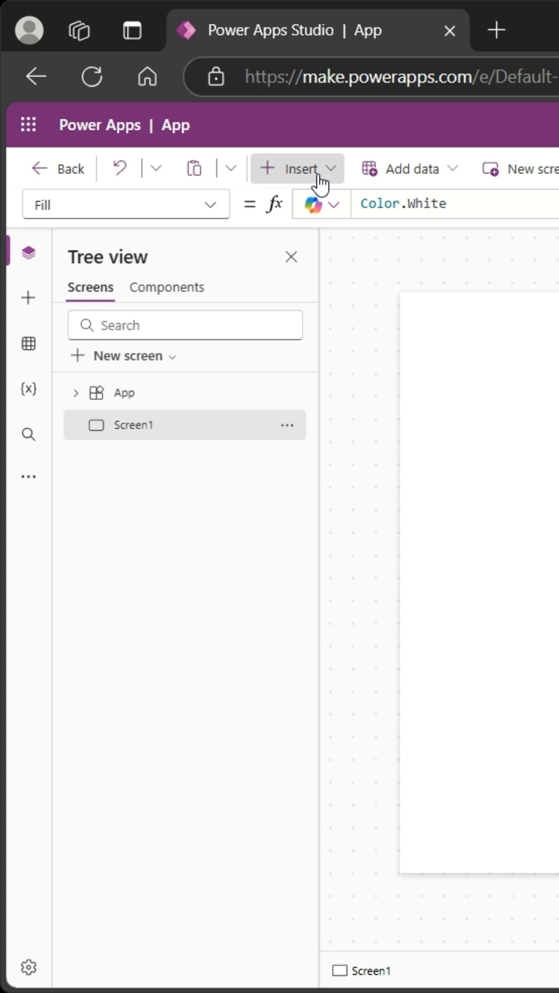
# - Insert a Text label onto Screen1 and select the new Label1 for editing
pyautogui.write('label')
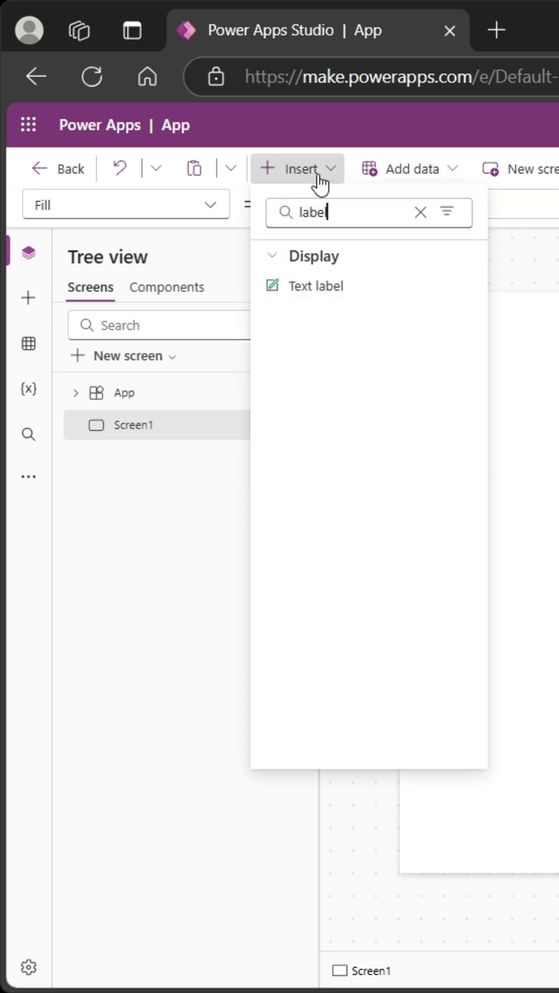
pyautogui.moveTo(315, 286)
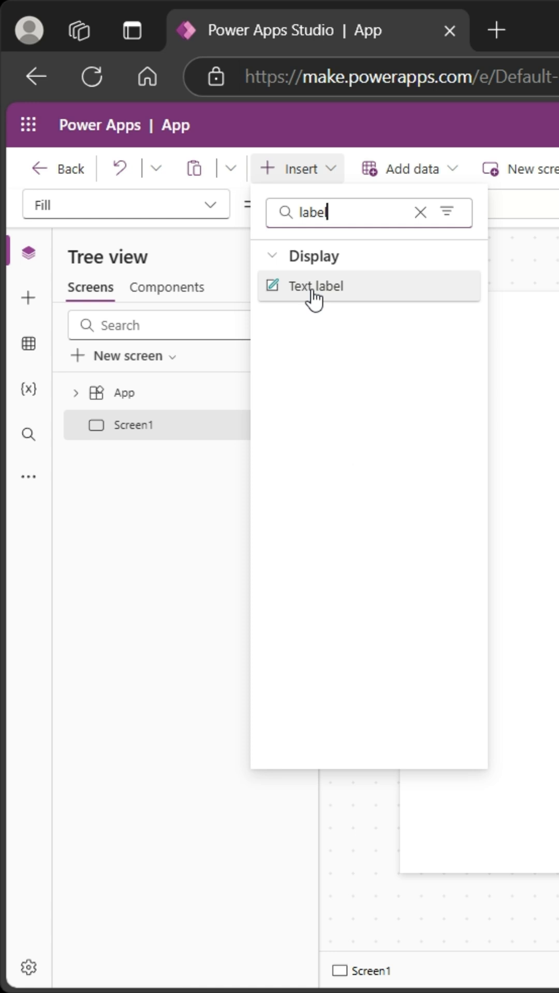
pyautogui.click(314, 286)
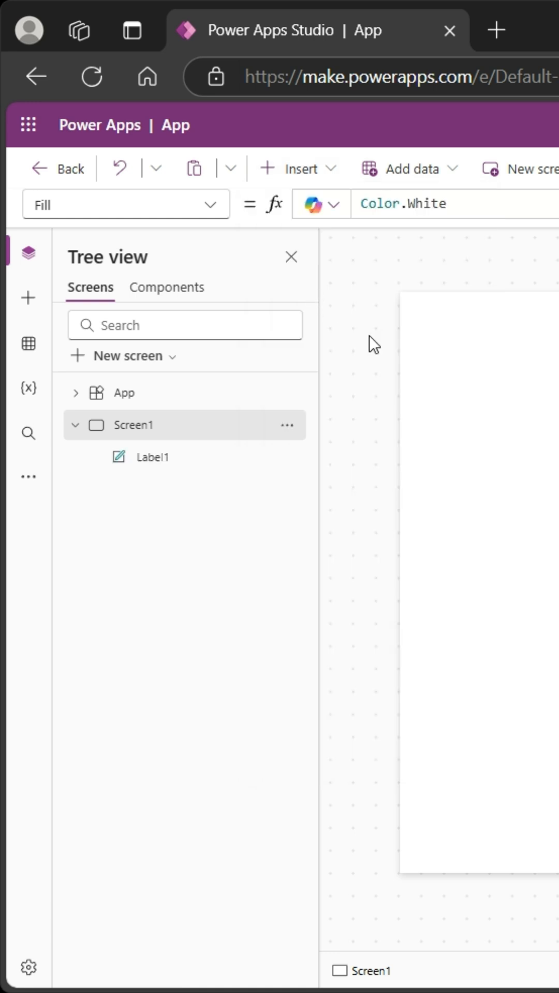
pyautogui.click(152, 457)
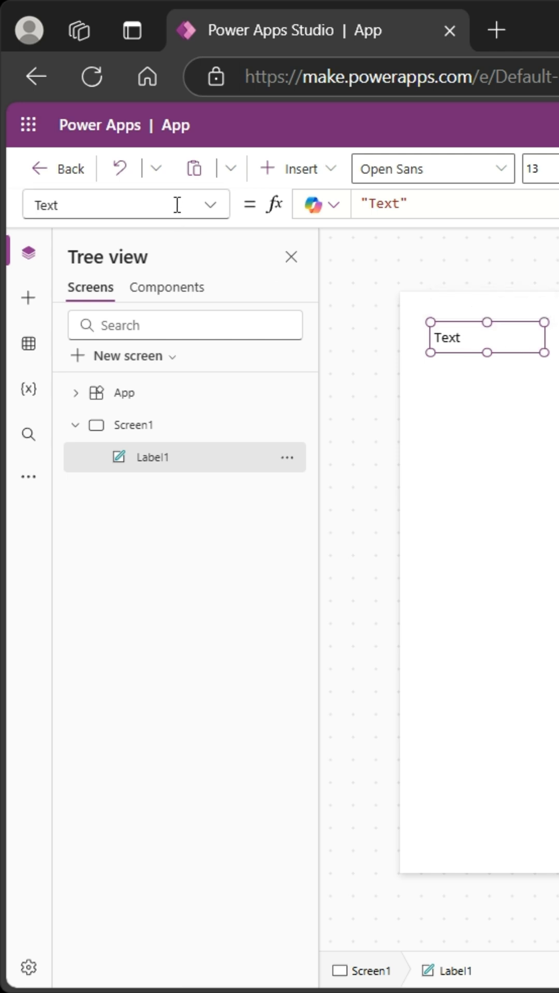
pyautogui.moveTo(75, 197)
pyautogui.write('"My ')
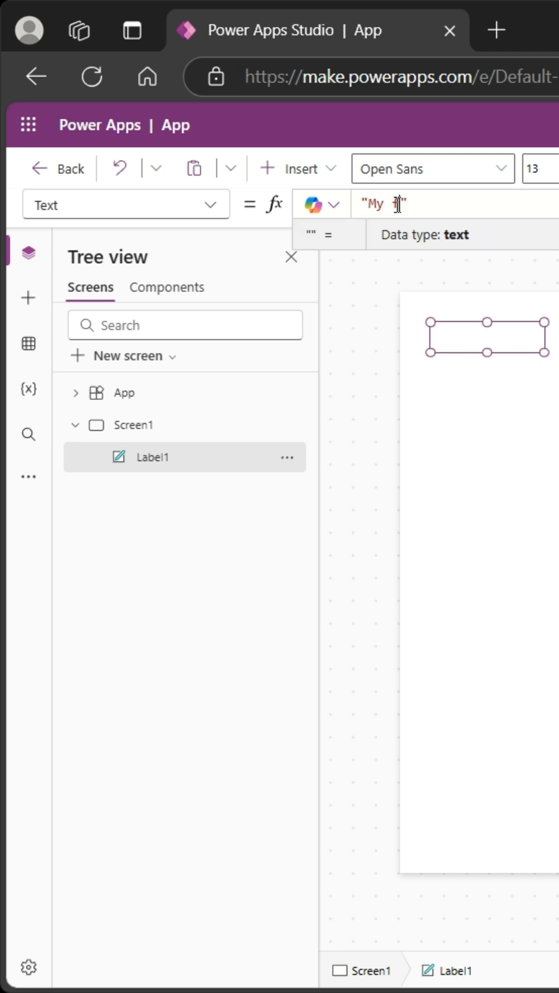
# - Set Label1's Text property to "My first label" in the formula bar
pyautogui.write('first label')
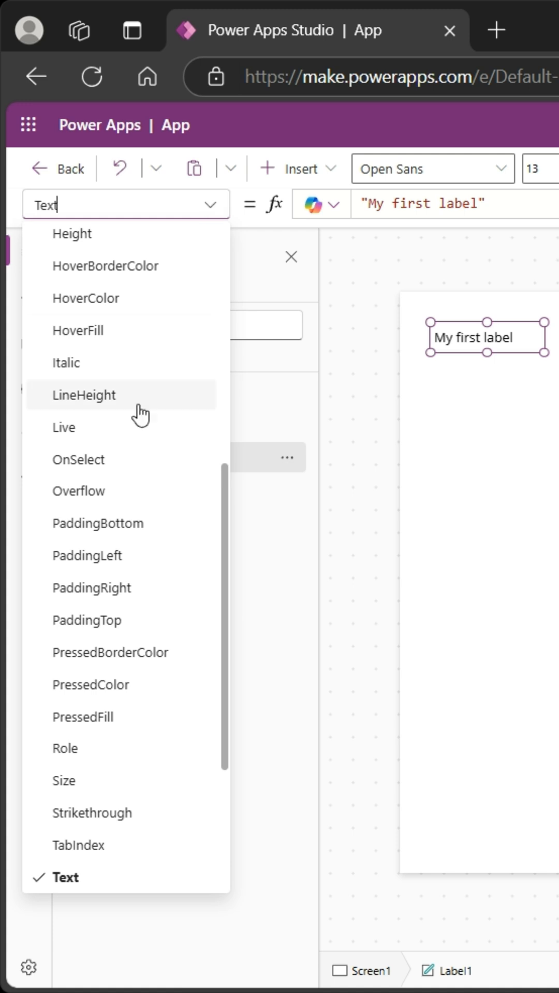
pyautogui.moveTo(117, 459)
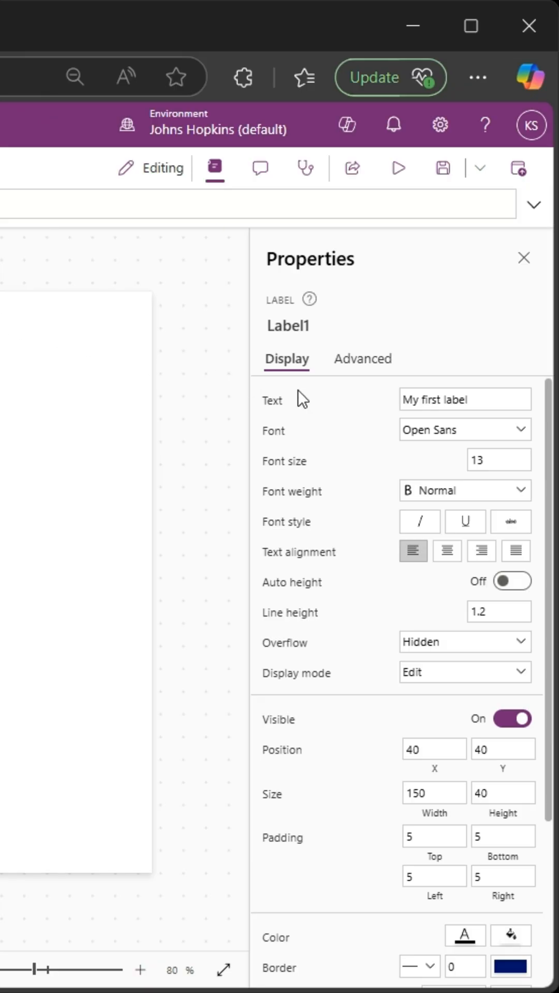
pyautogui.moveTo(214, 168)
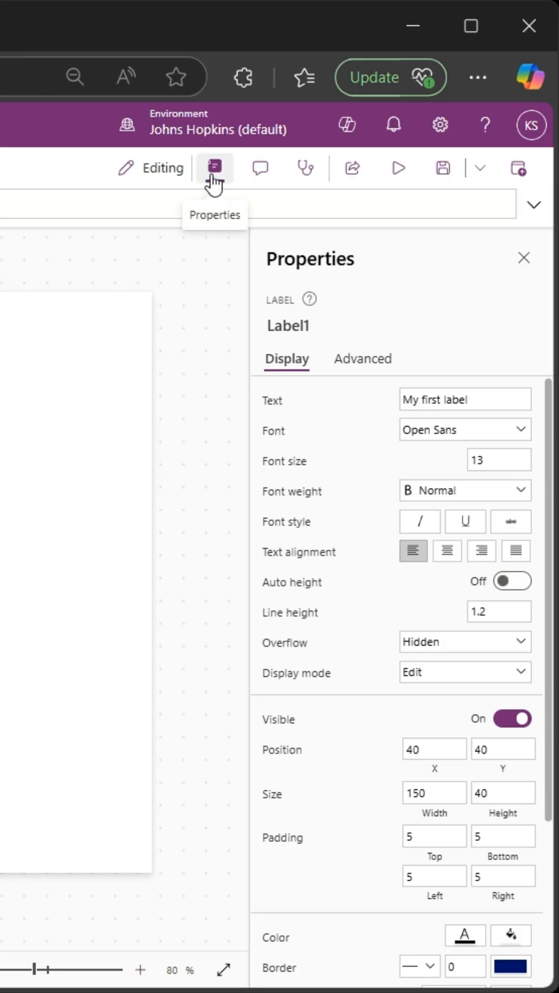
pyautogui.moveTo(219, 180)
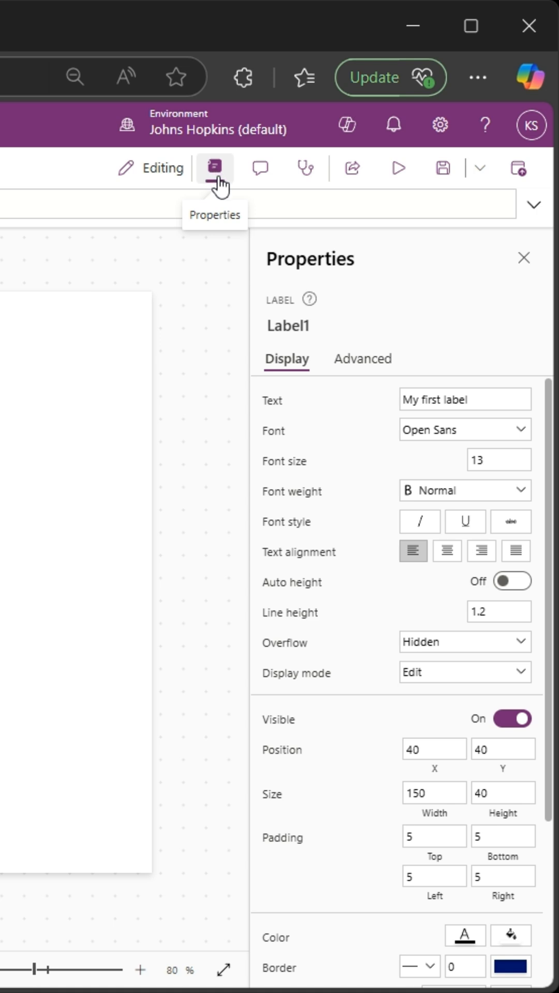
pyautogui.moveTo(318, 577)
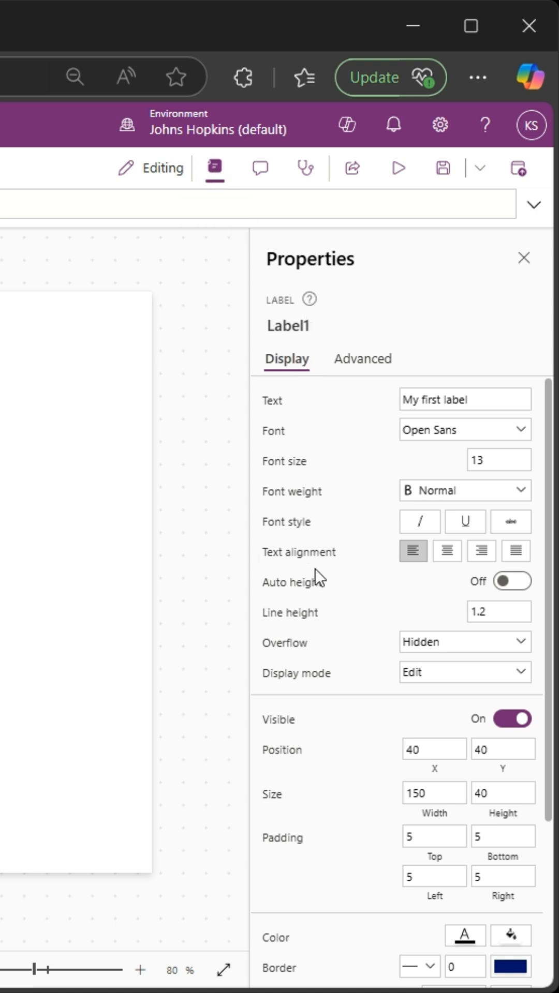
pyautogui.moveTo(298, 621)
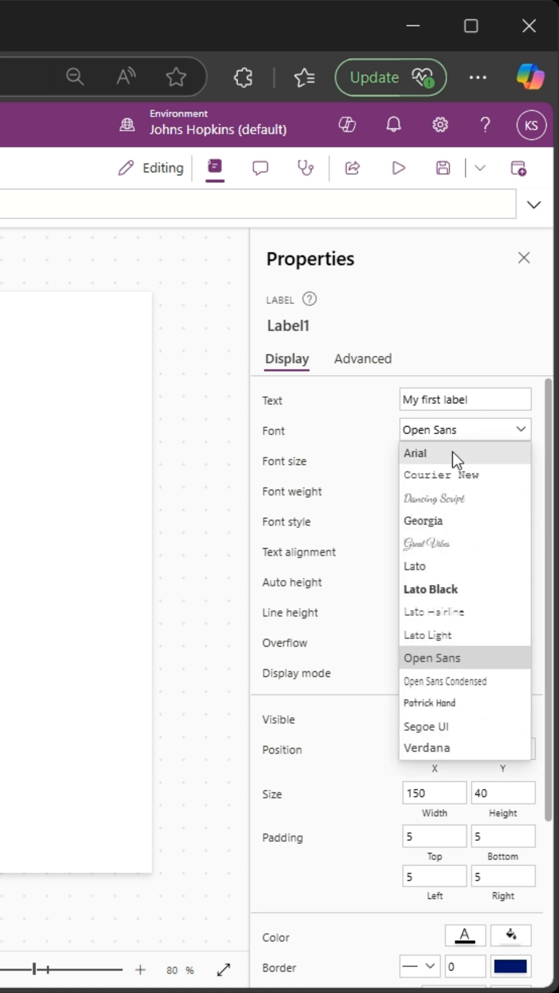
# - Give Label1 the Arial font with Bold font weight
pyautogui.click(416, 453)
pyautogui.write('45')
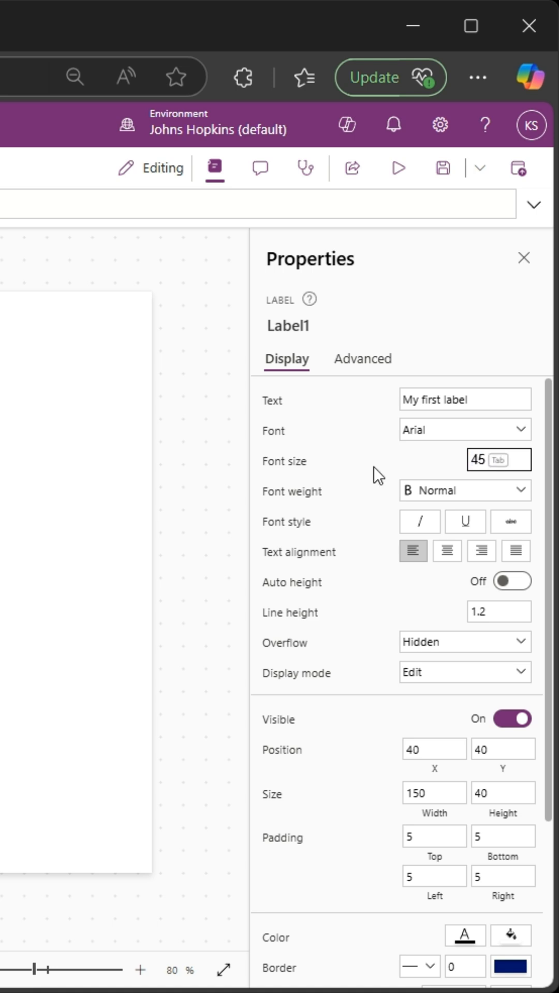
pyautogui.click(464, 489)
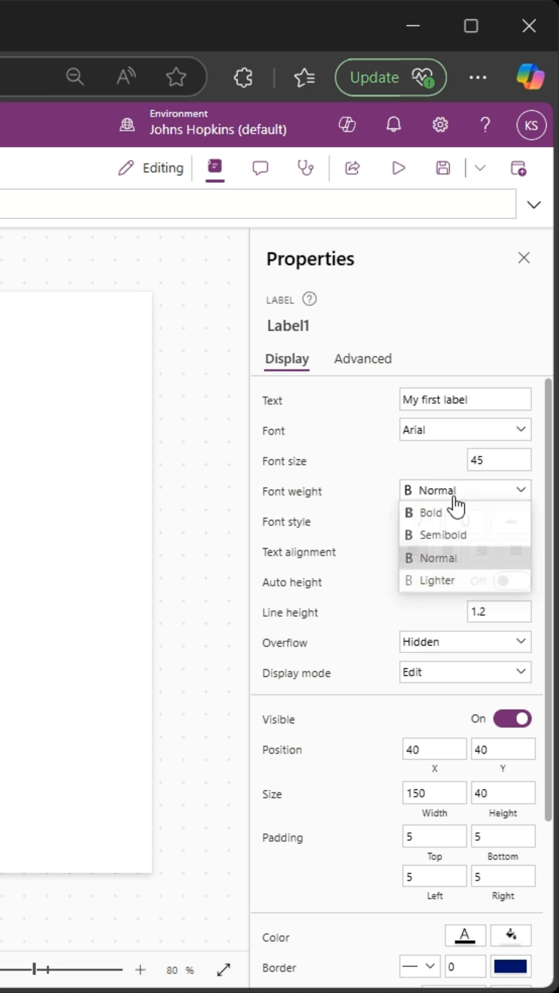
pyautogui.click(429, 512)
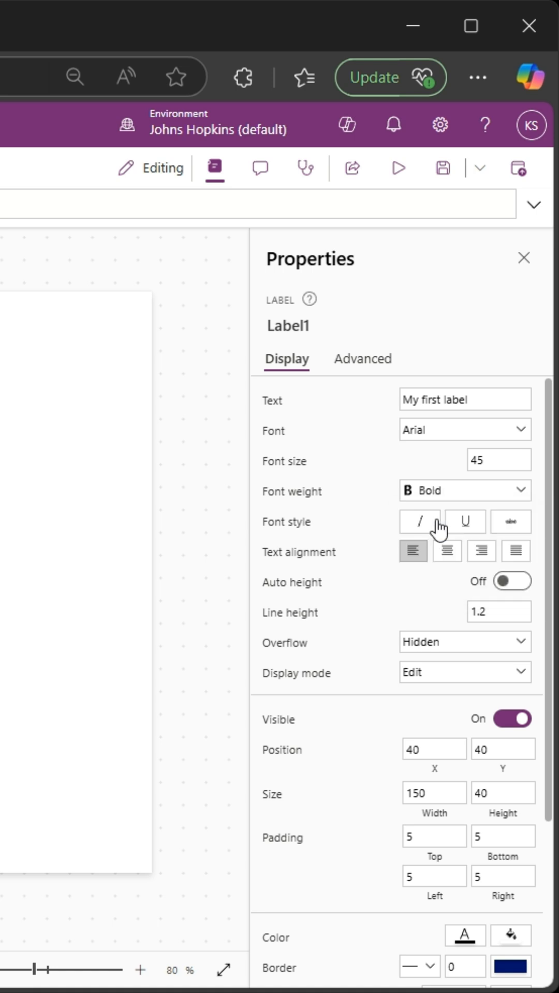
pyautogui.scroll(-3)
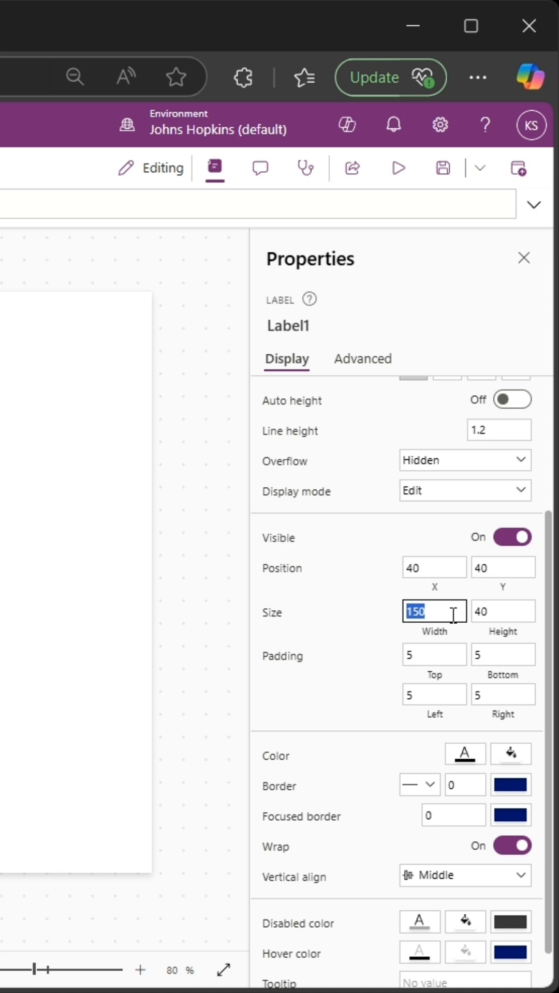
# - Size Label1 to Width 500 and Height 75 in the Properties pane
pyautogui.write('250')
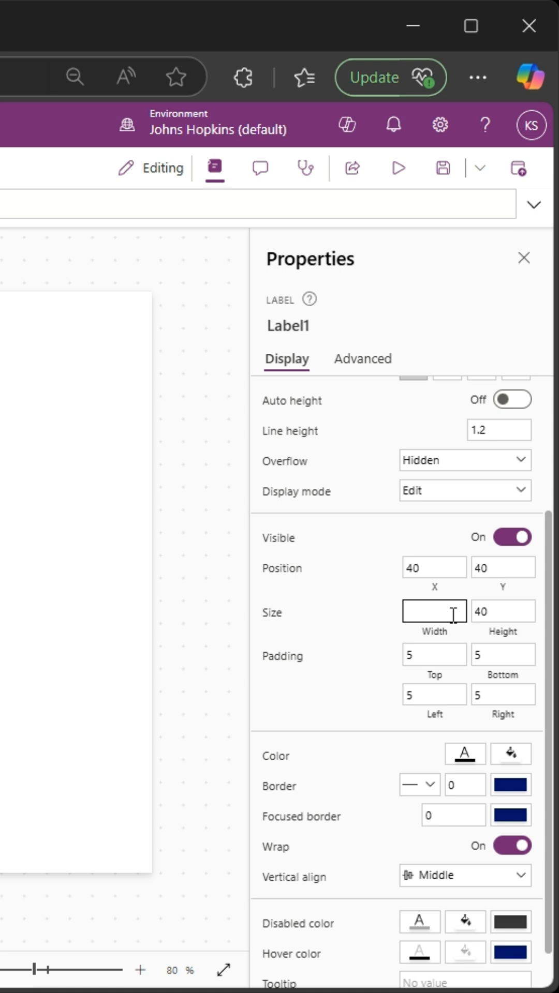
pyautogui.write('500')
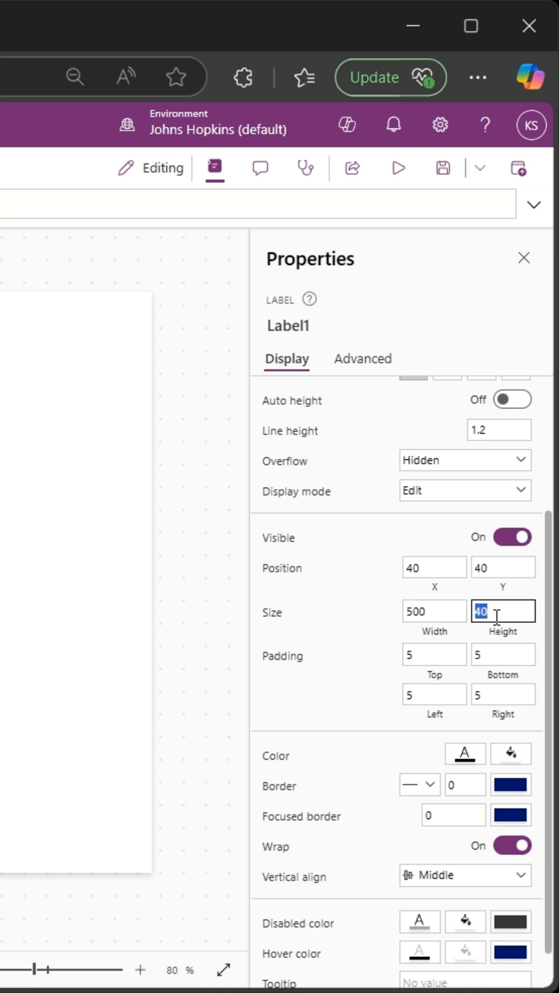
pyautogui.write('75')
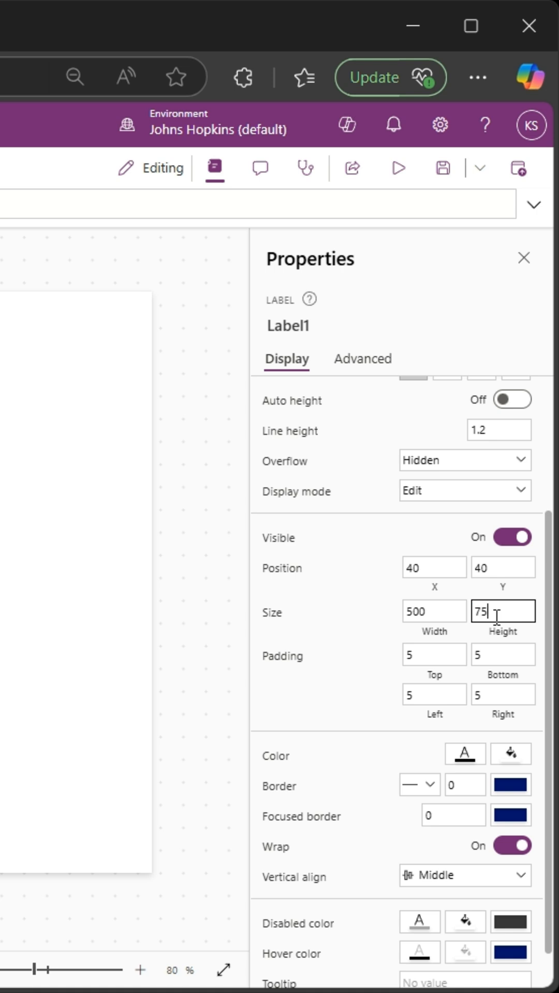
pyautogui.scroll(-3)
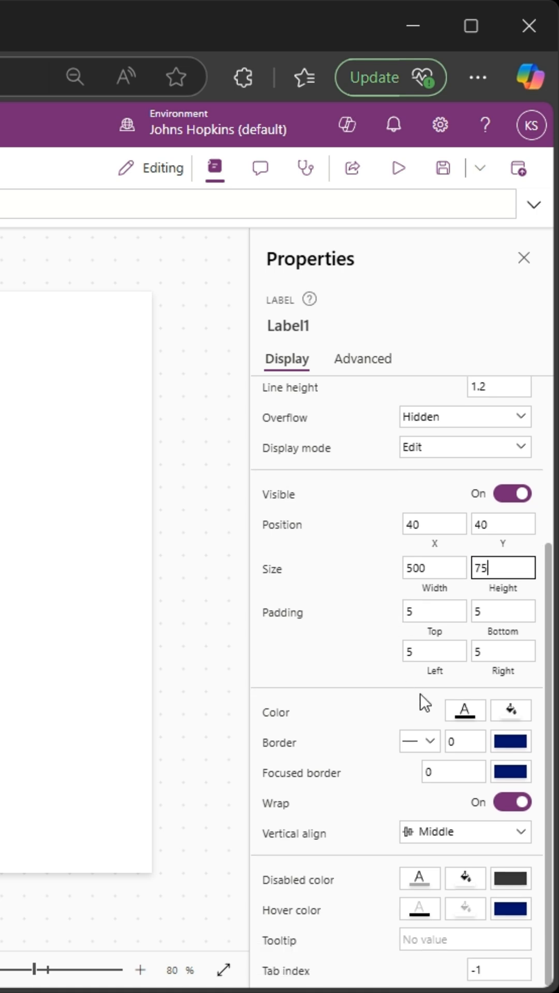
pyautogui.click(465, 710)
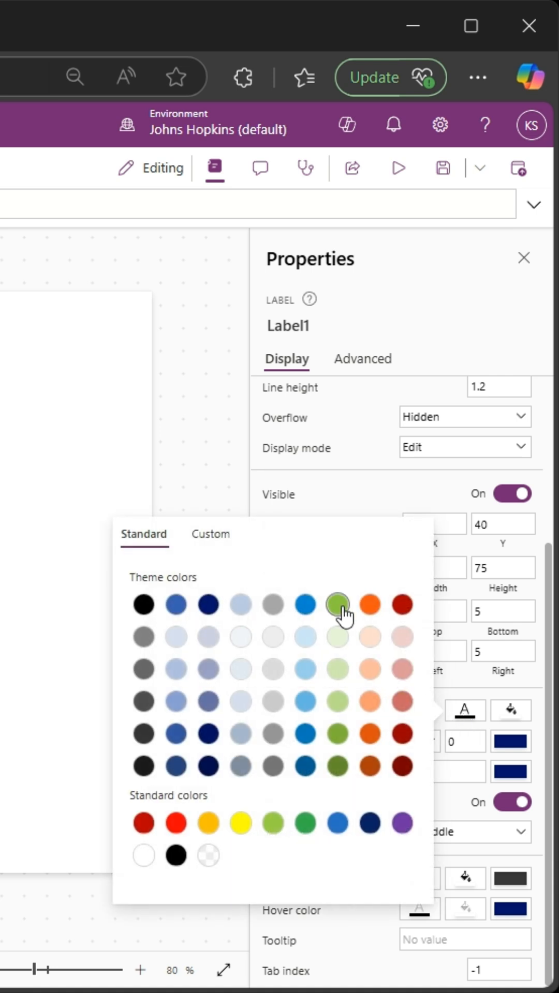
pyautogui.moveTo(337, 606)
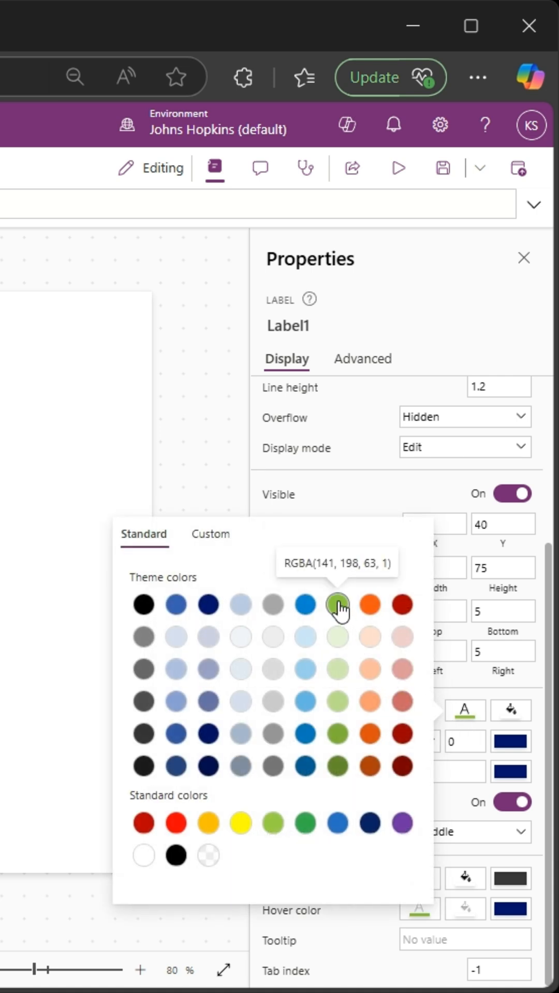
# - Make Label1's text green from the theme palette and set Vertical align to Top
pyautogui.click(337, 605)
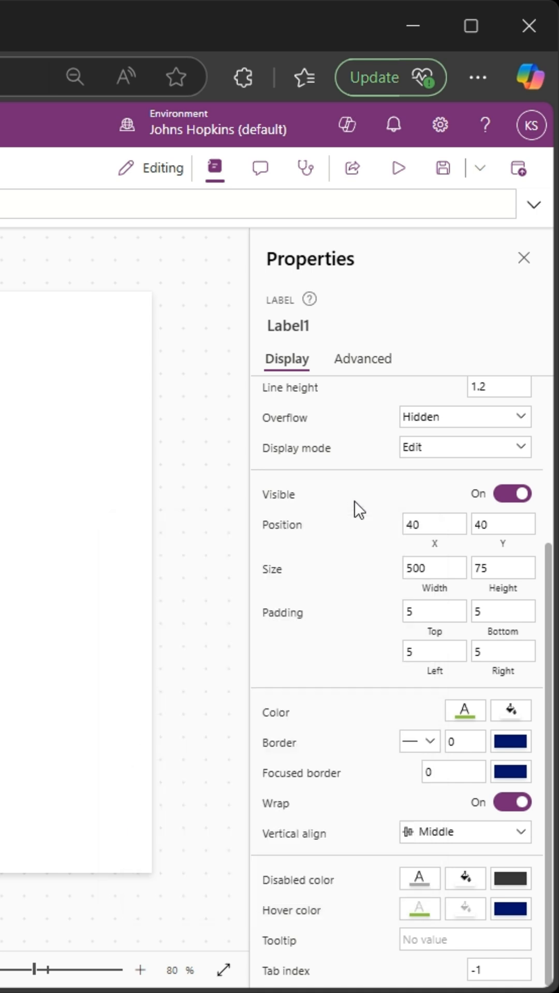
pyautogui.click(465, 832)
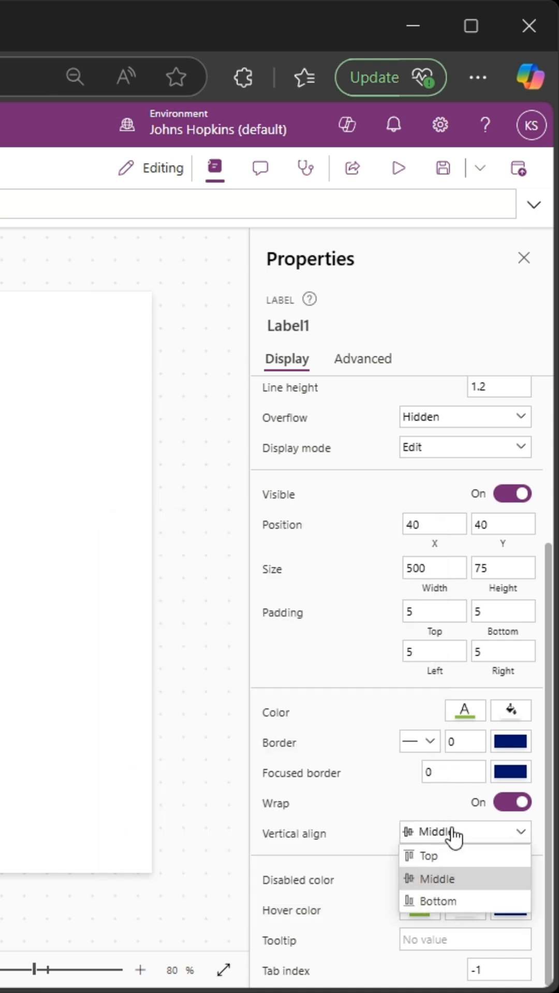
pyautogui.click(427, 856)
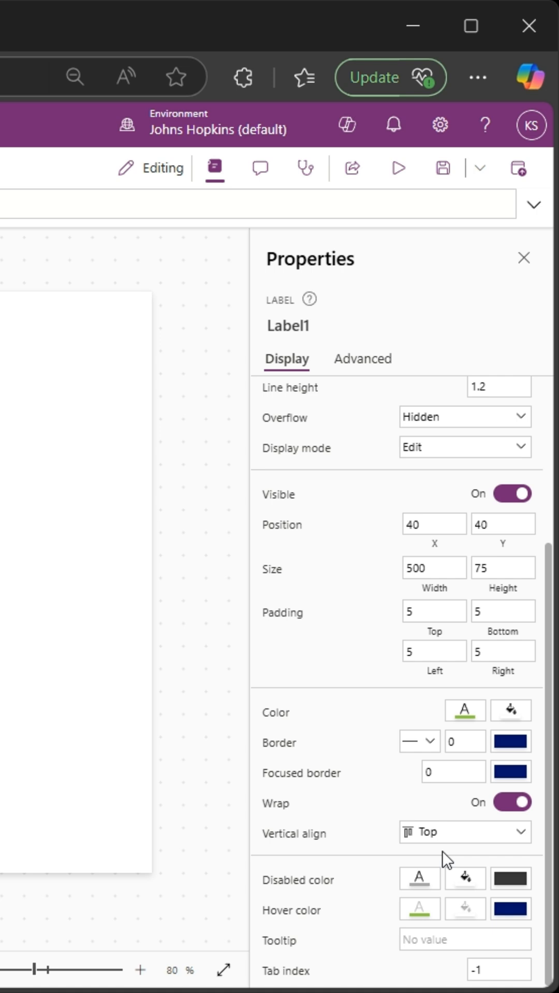
pyautogui.scroll(3)
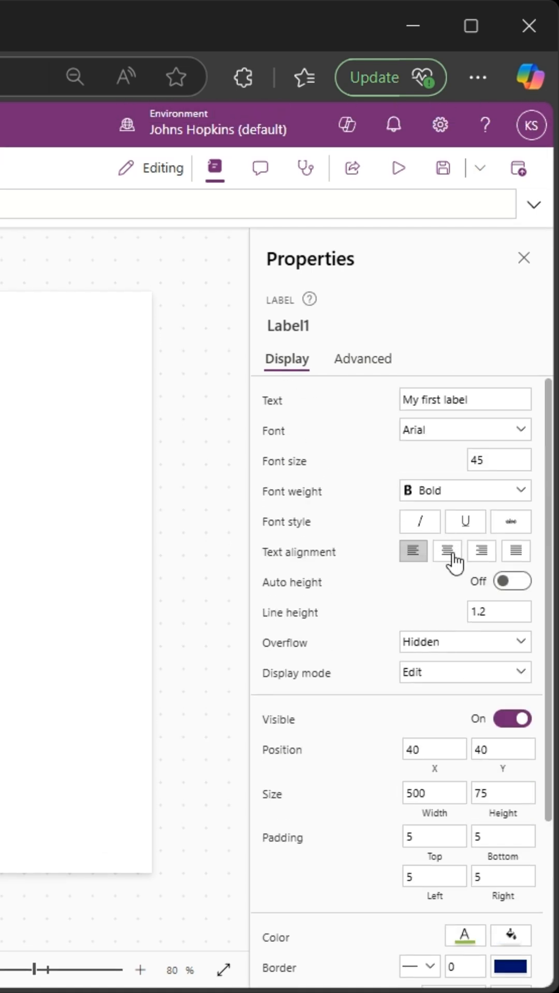
# - Set Label1's text alignment to Center
pyautogui.click(447, 551)
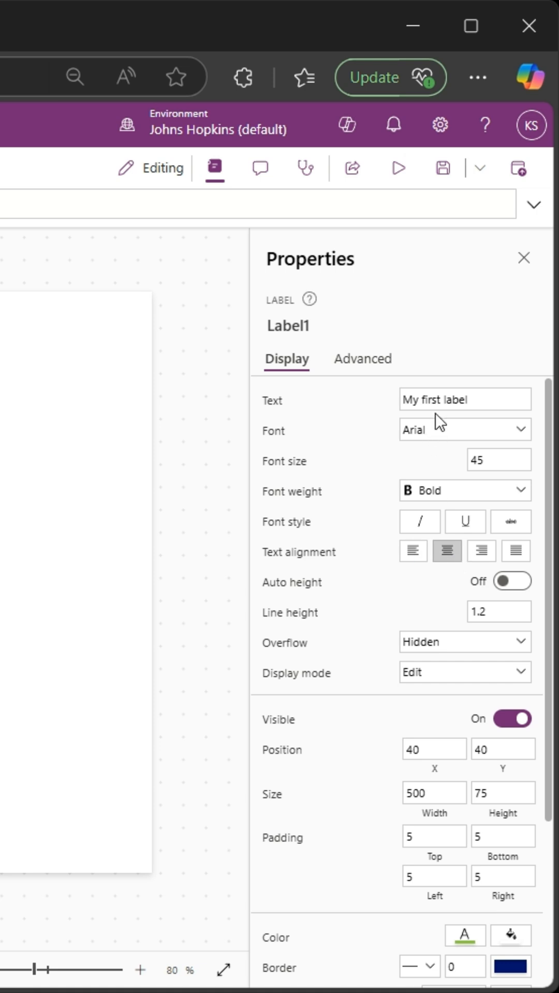
pyautogui.scroll(-3)
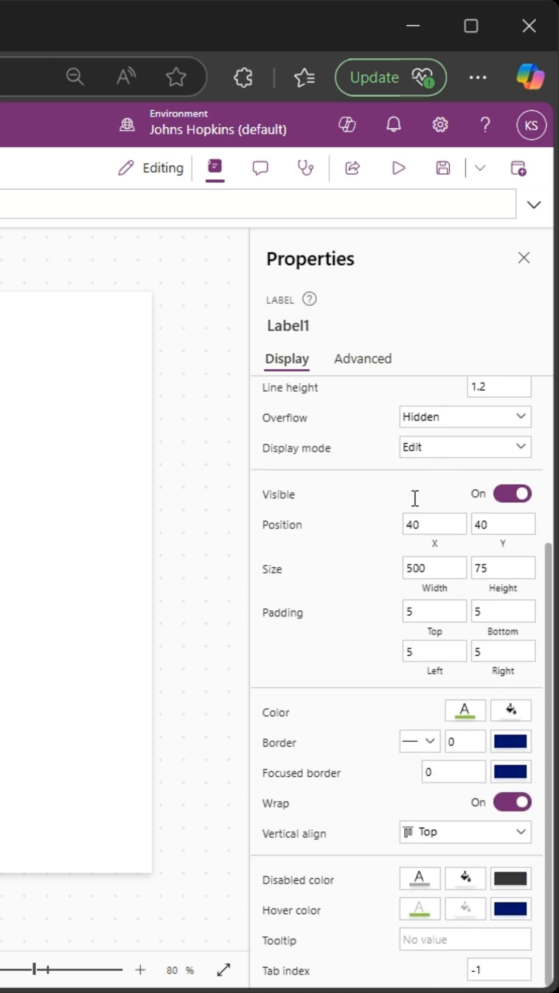
pyautogui.scroll(3)
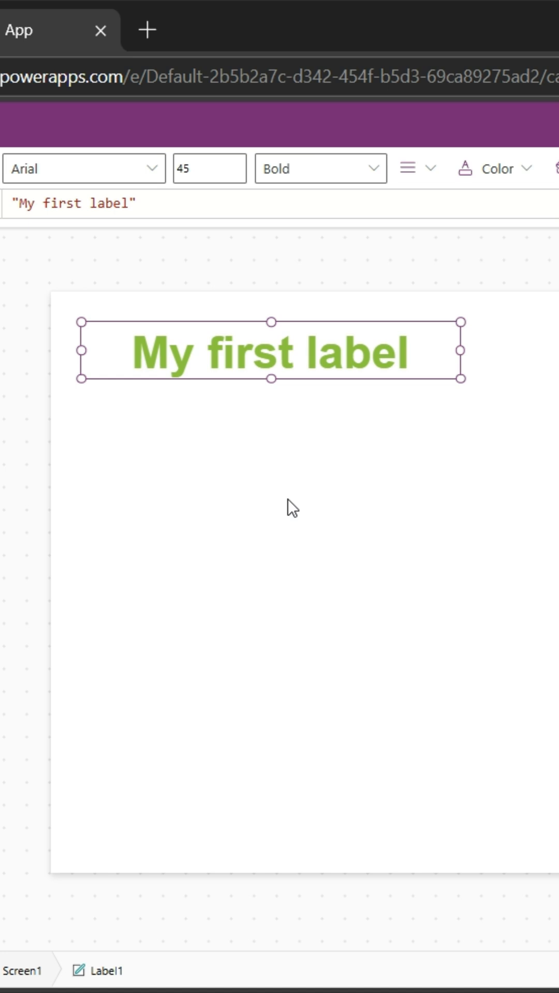
pyautogui.moveTo(328, 546)
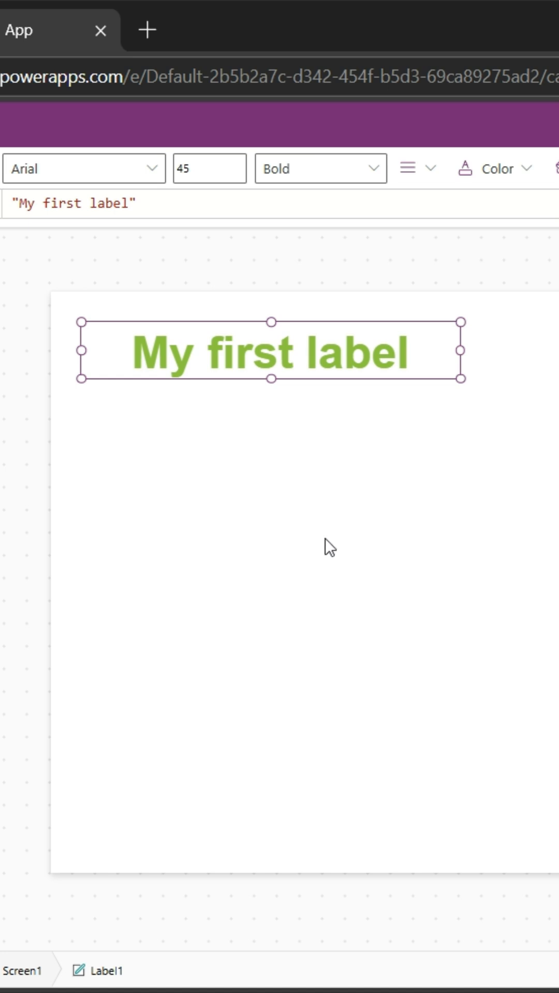